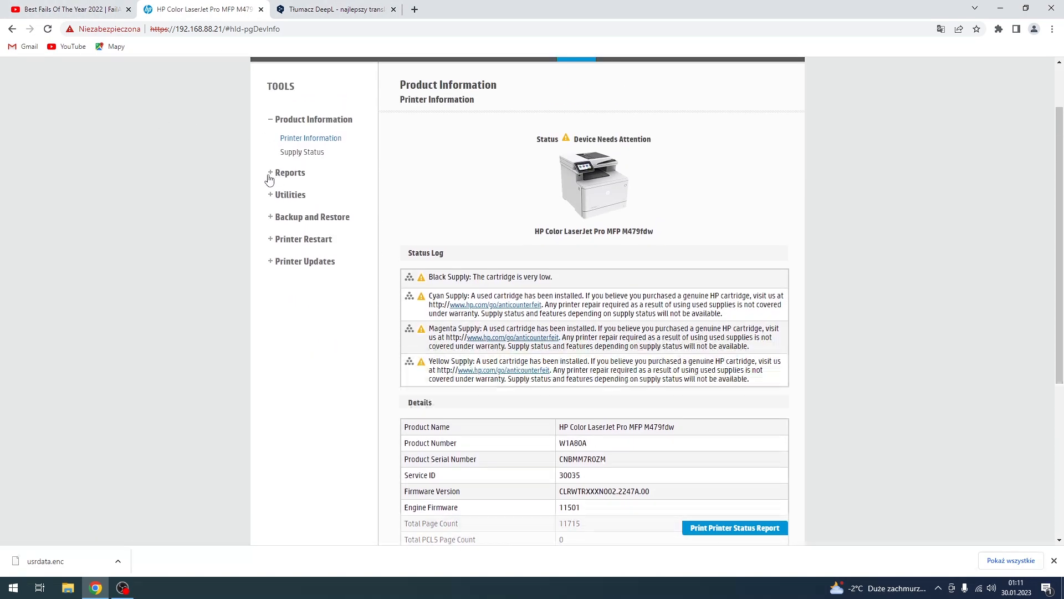
pyautogui.moveTo(295, 177)
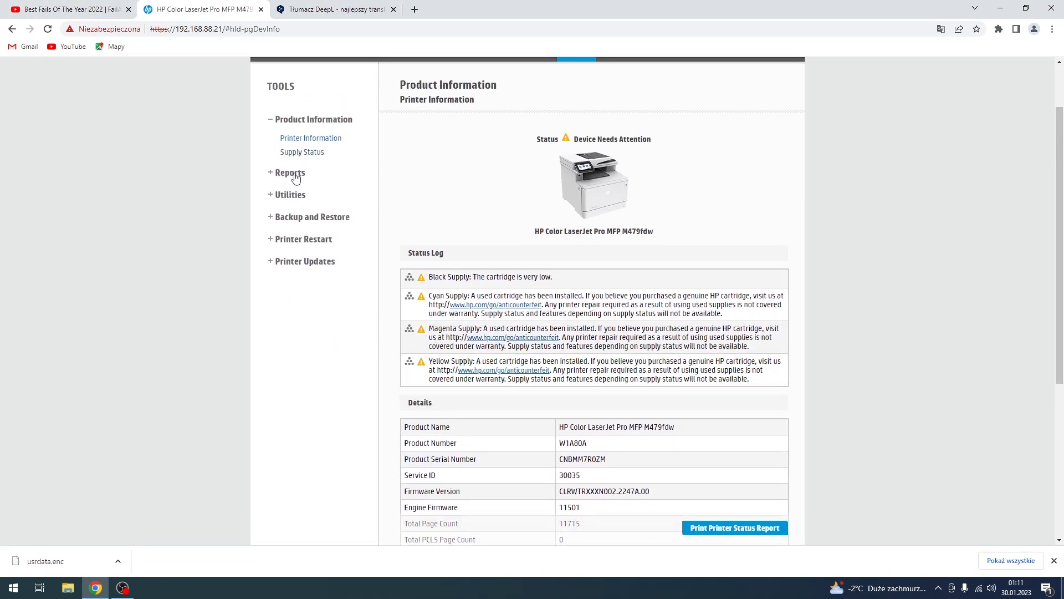
pyautogui.moveTo(292, 199)
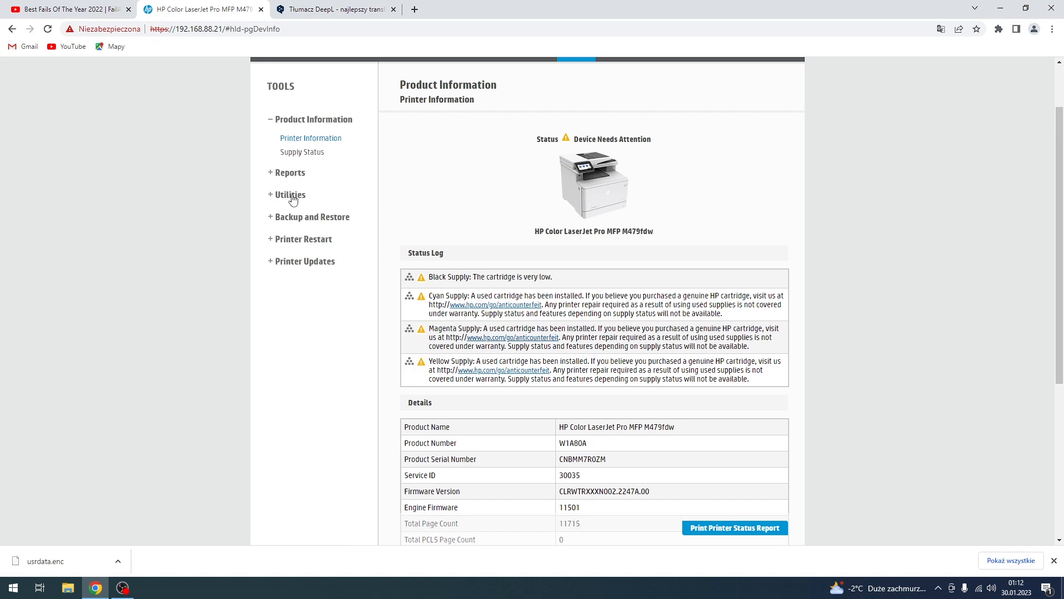
# Expand Utilities in the Tools sidebar, then switch to the Settings section showing Shutdown Mode at 3 hours
pyautogui.click(290, 194)
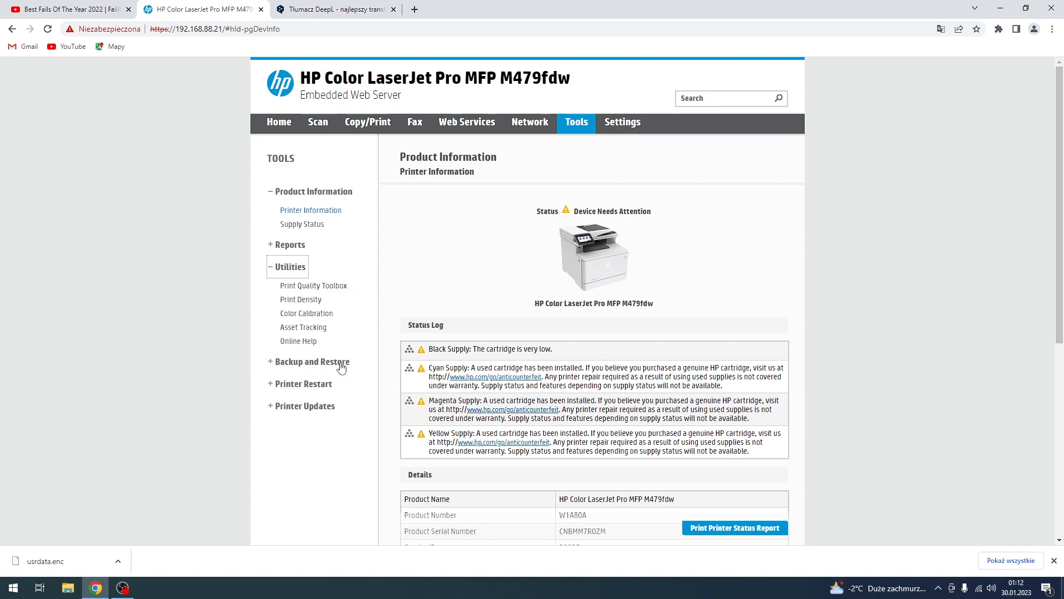
pyautogui.moveTo(558, 113)
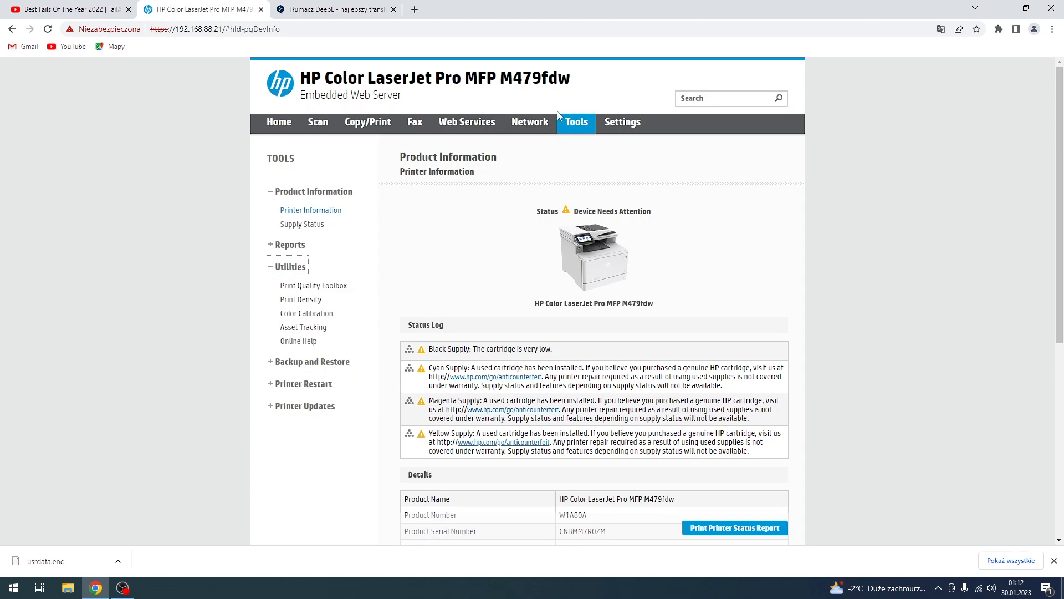
pyautogui.click(623, 122)
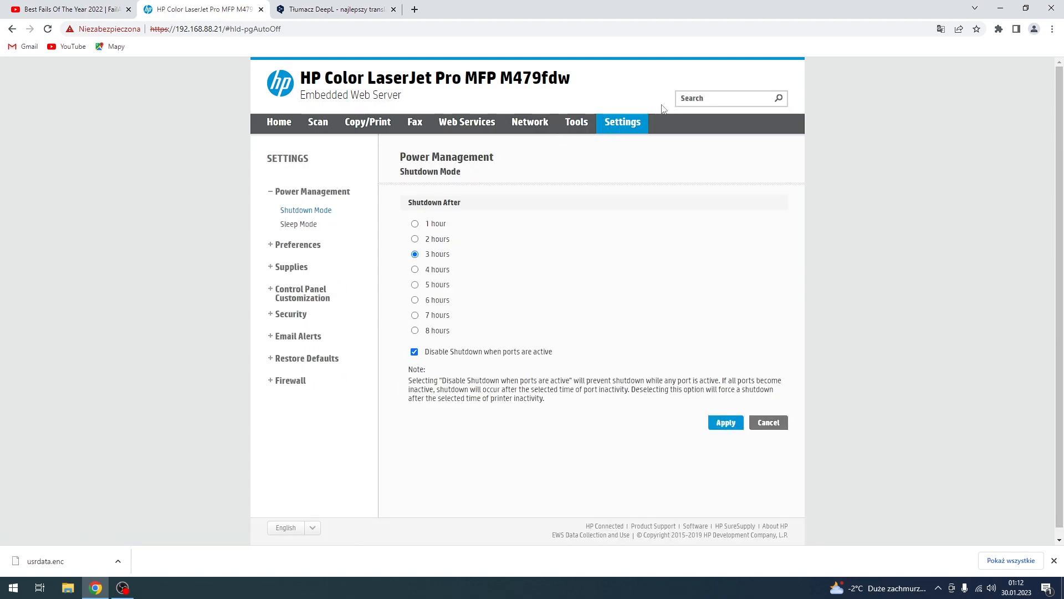
# In Preferences > General Printer Settings, set Manual Feed to On and apply, confirmed as updated successfully
pyautogui.click(298, 244)
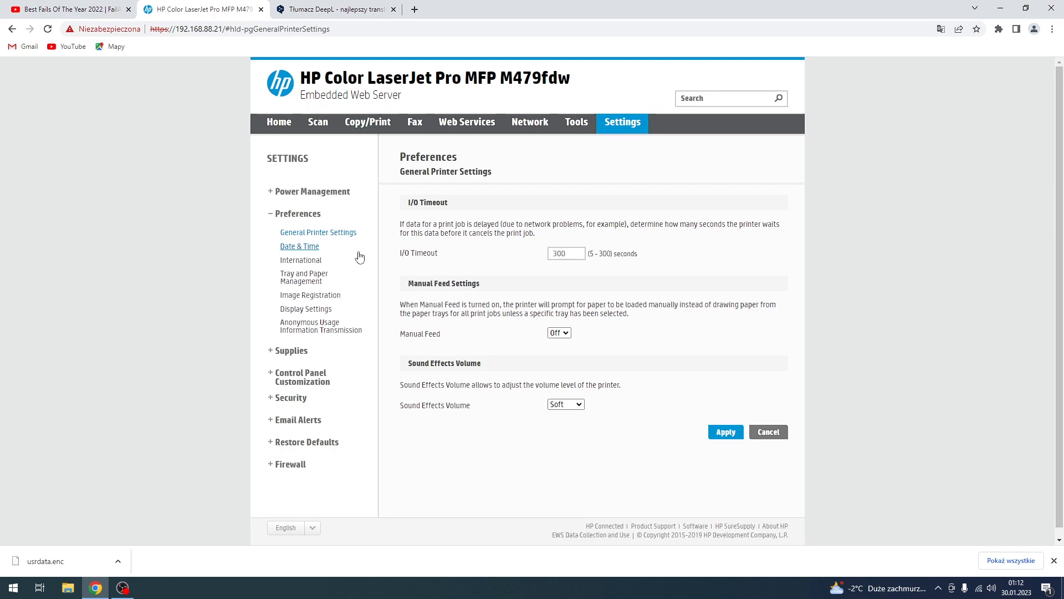
pyautogui.moveTo(421, 280)
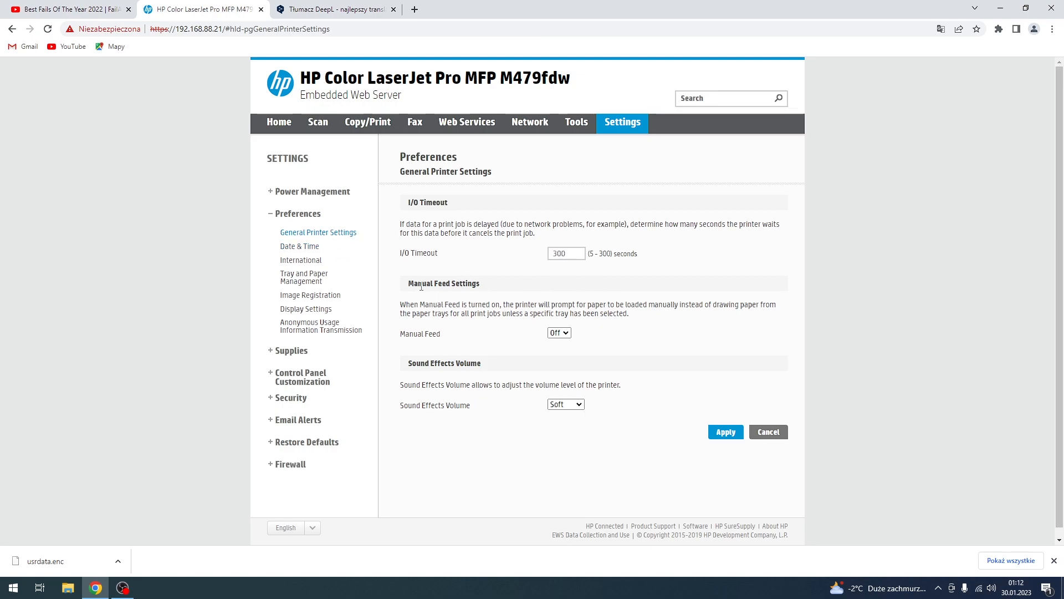
pyautogui.doubleClick(420, 283)
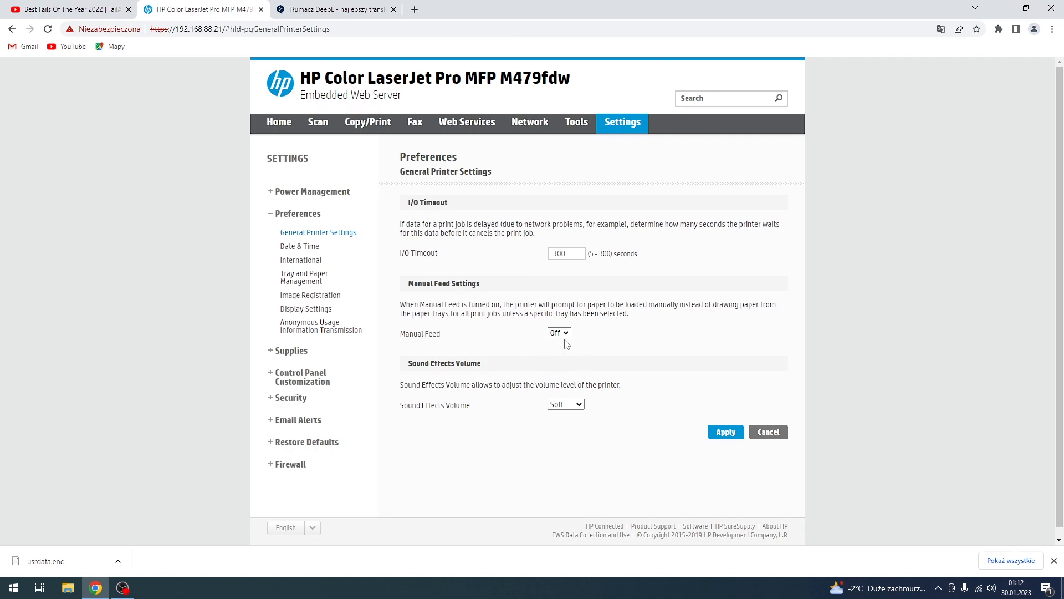
pyautogui.click(559, 333)
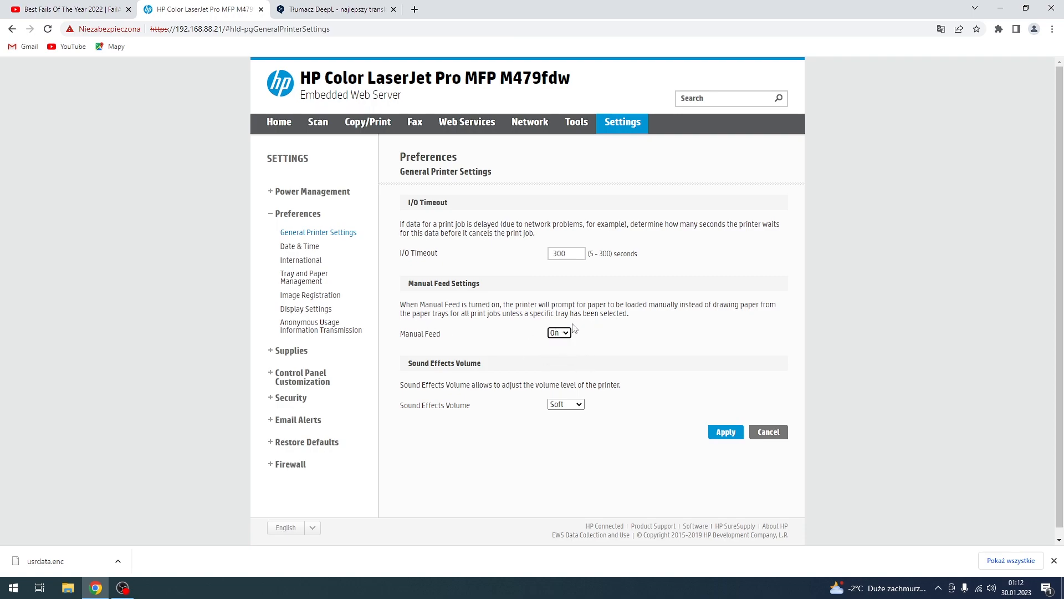
pyautogui.click(725, 431)
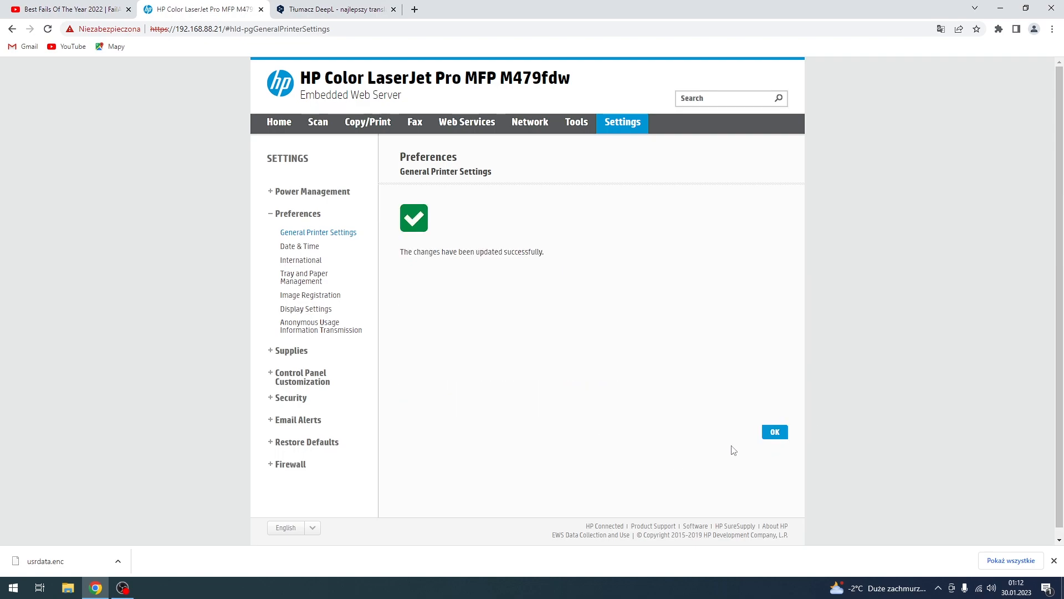
pyautogui.moveTo(775, 432)
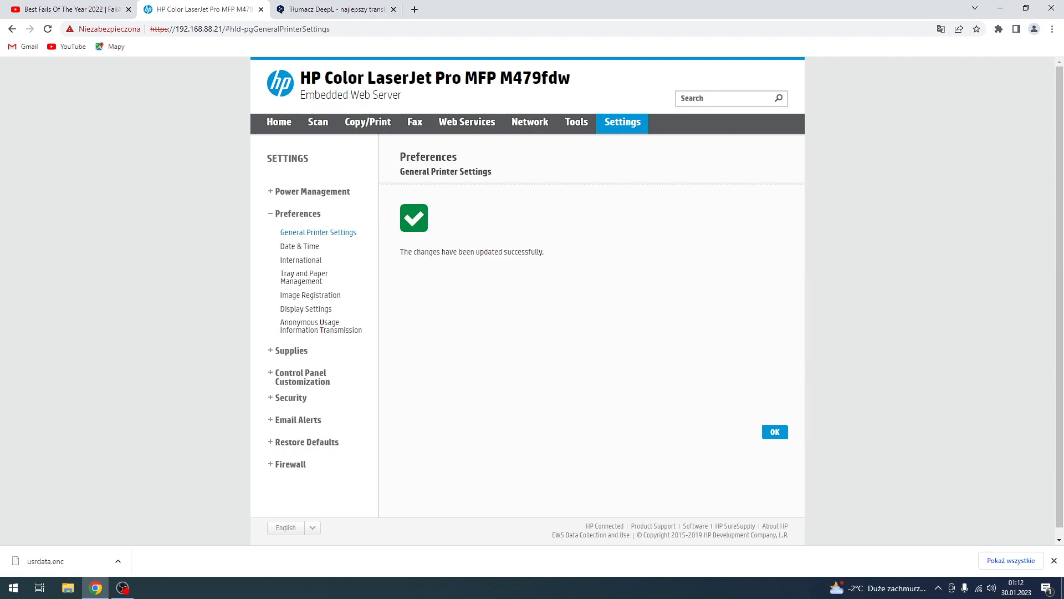